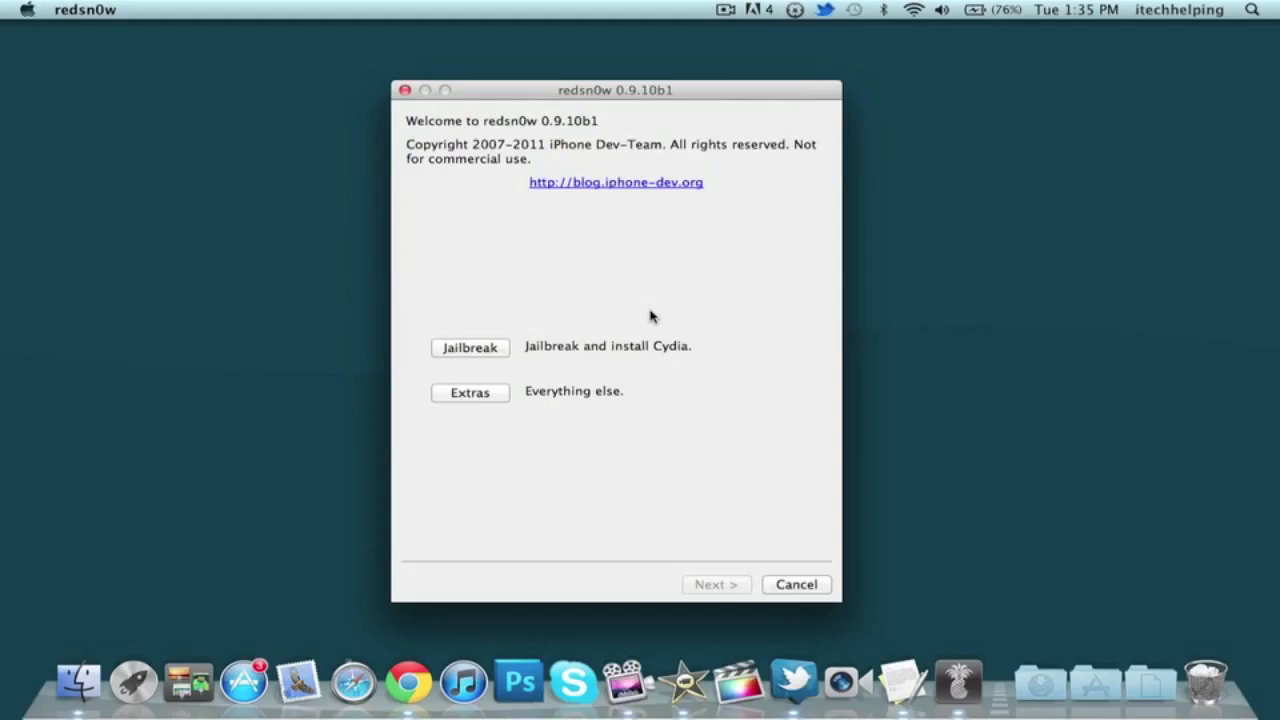
mouse_move(624, 244)
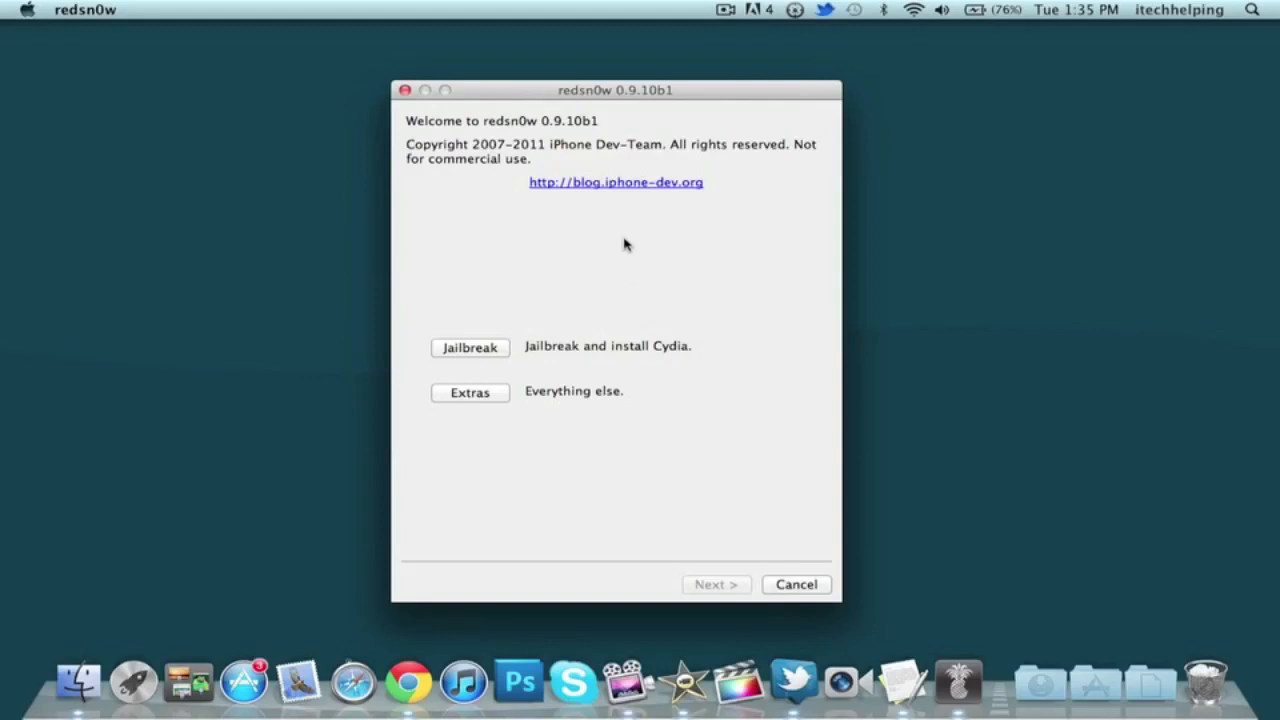
mouse_move(752, 222)
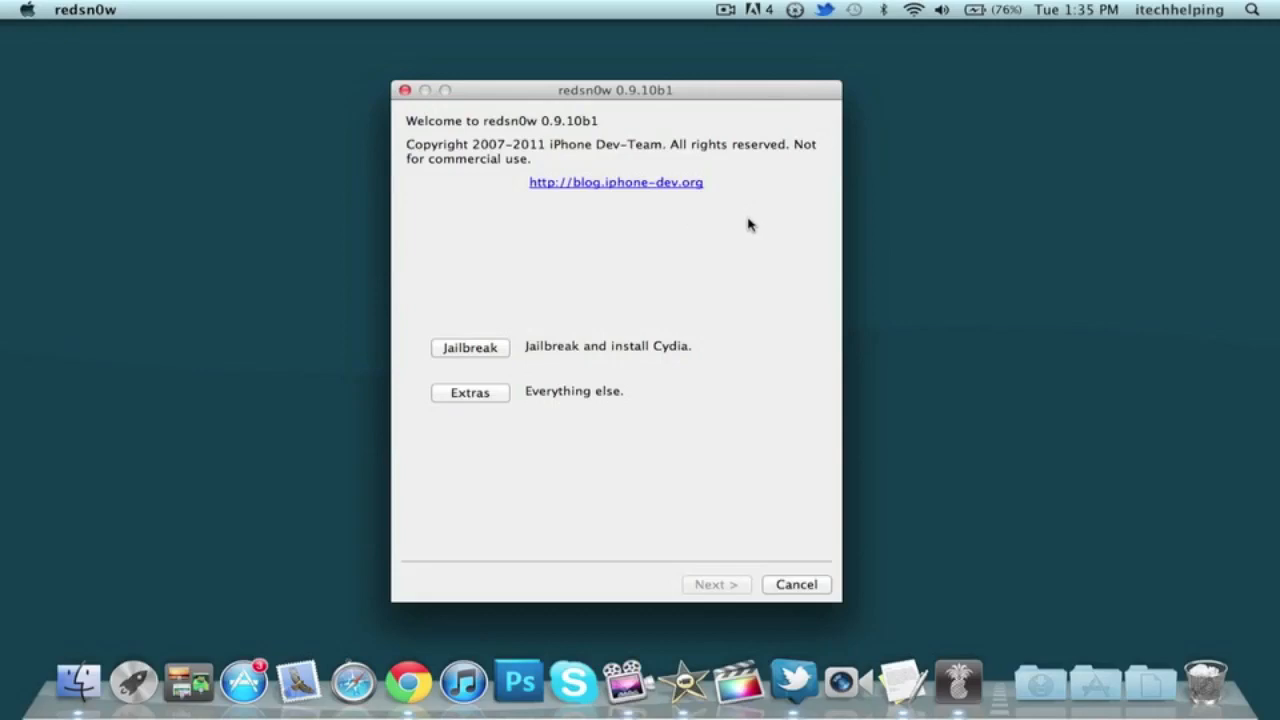
mouse_move(698, 262)
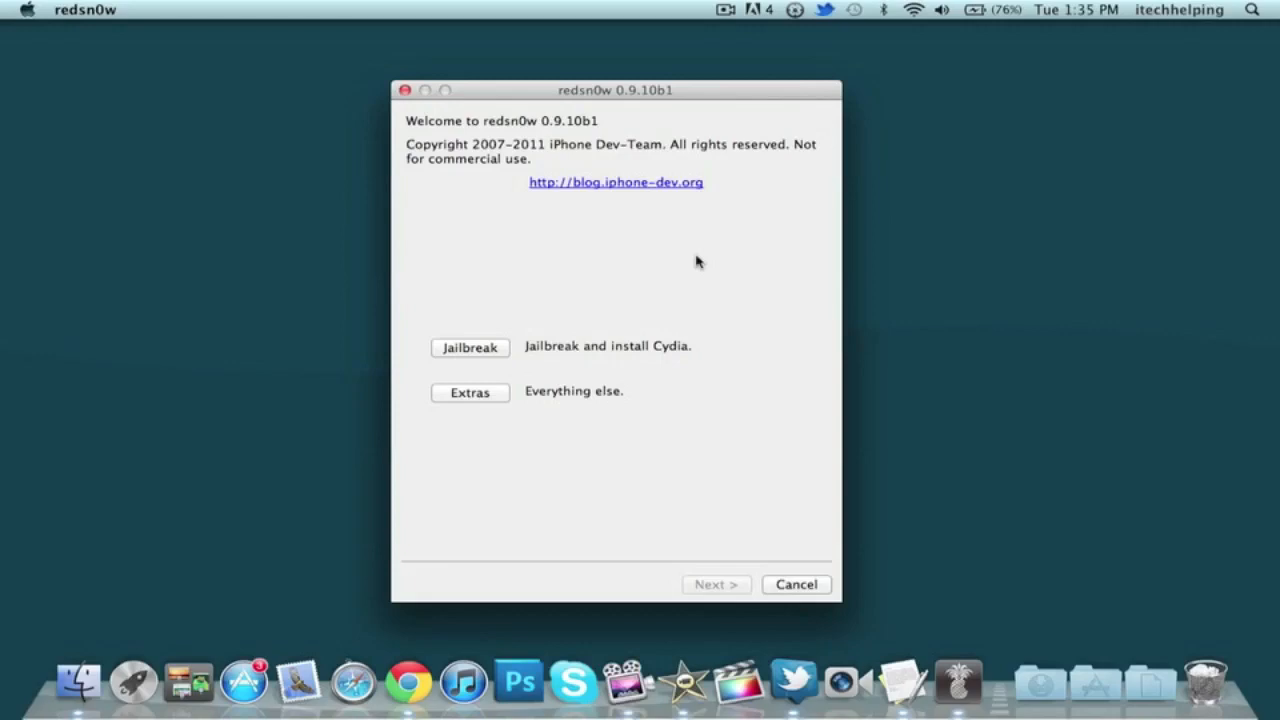
mouse_move(572, 208)
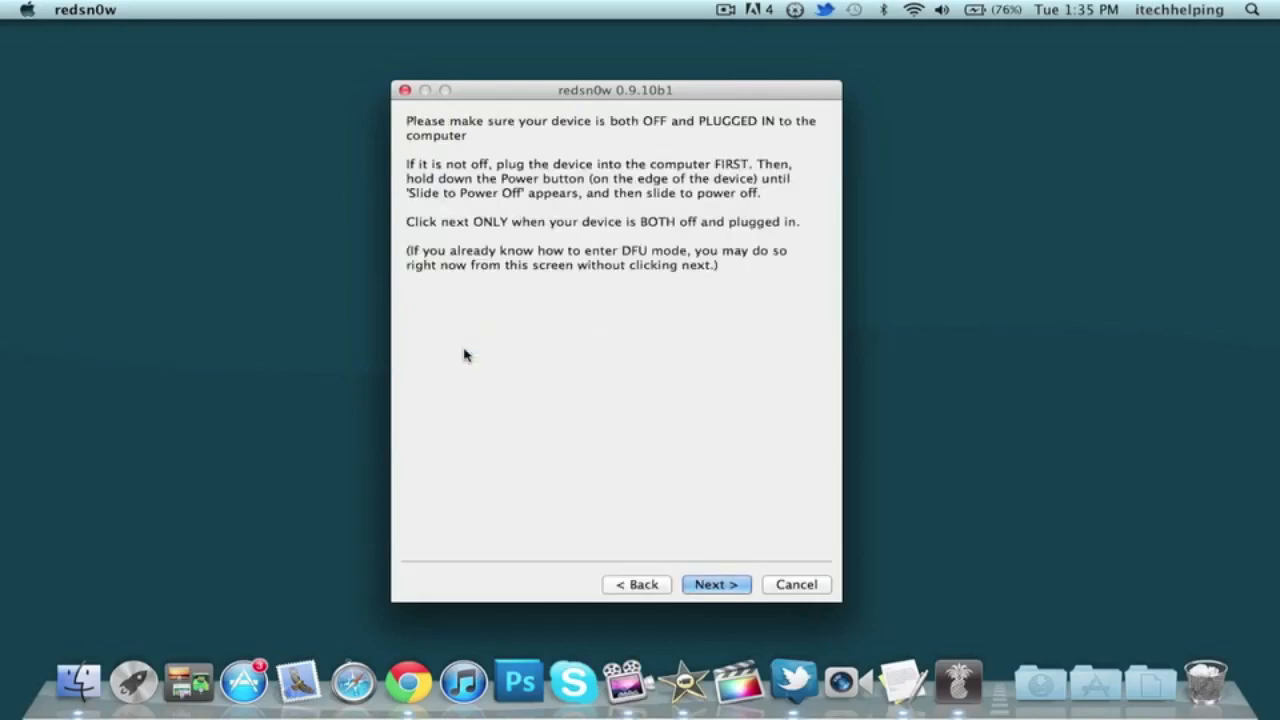
mouse_move(528, 306)
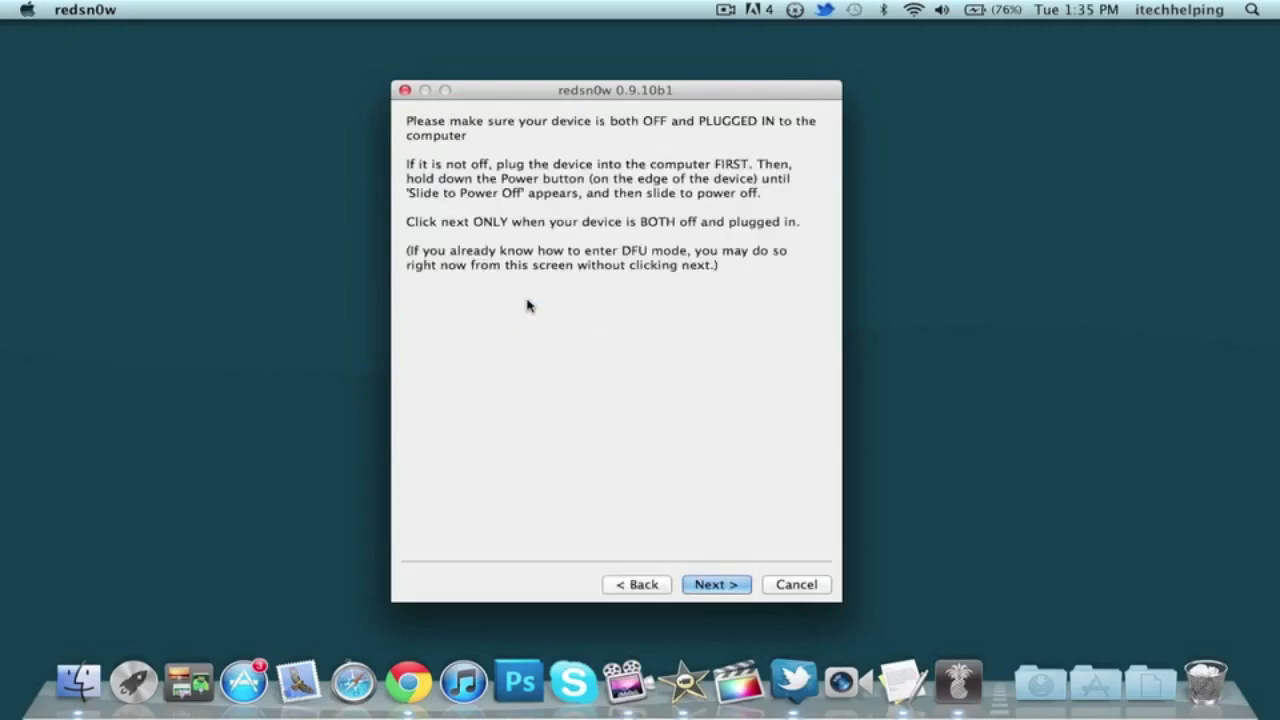